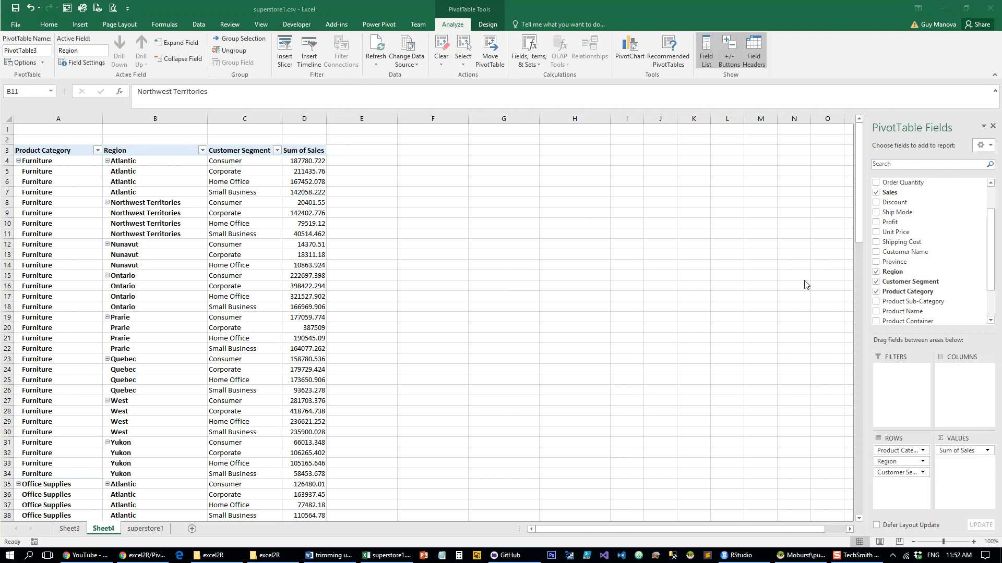
mouse_move(316, 277)
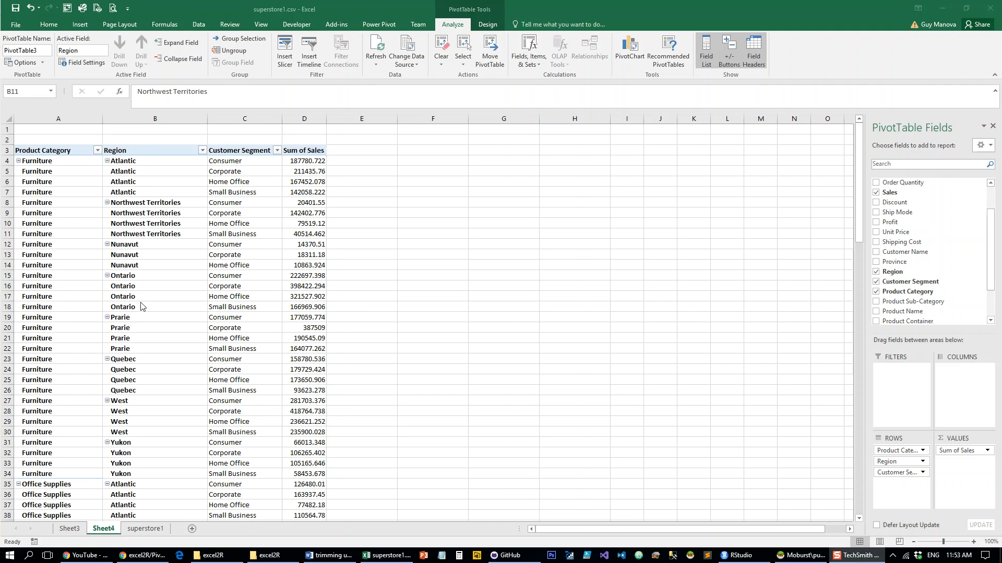
mouse_move(257, 281)
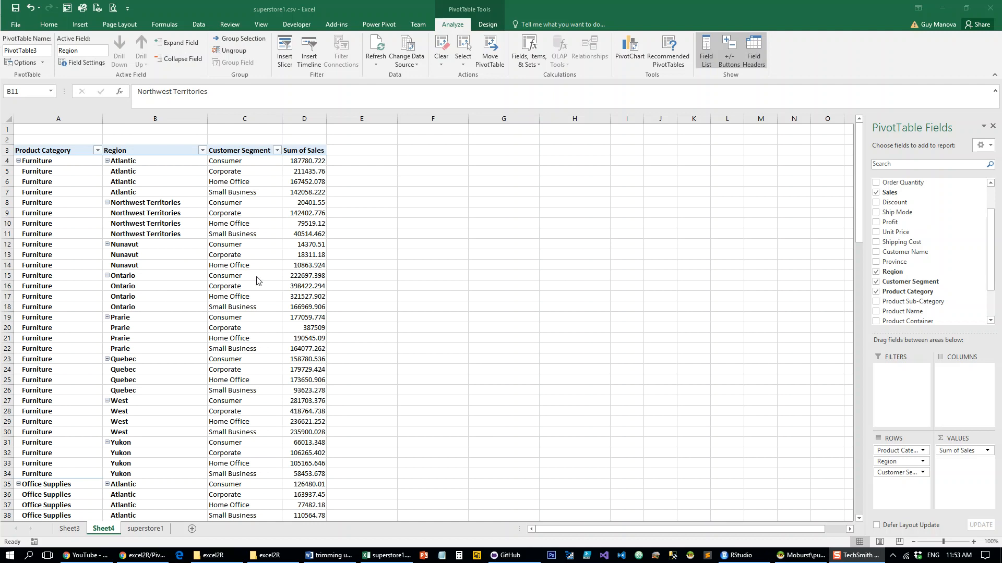
mouse_move(255, 237)
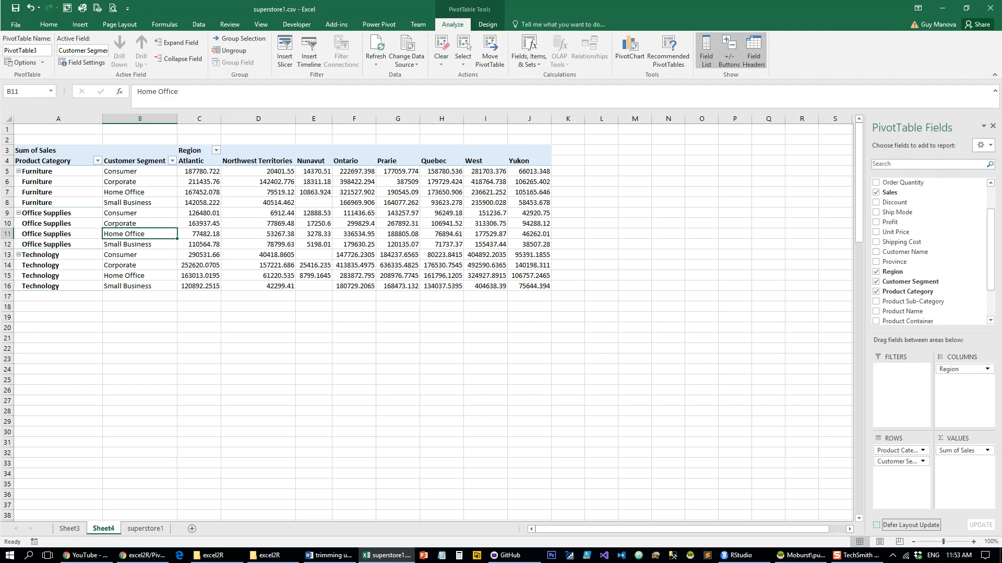
Switch from the Excel region-column pivot to the R script window.
key(alt+tab)
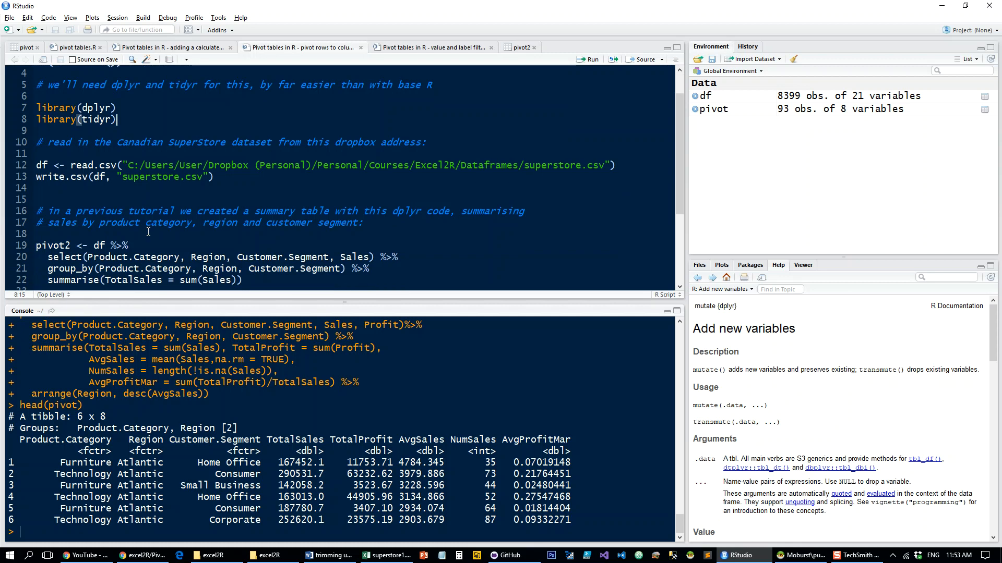
Scroll the script while clearing the workspace and loading dplyr and tidyr.
scroll(down, 3)
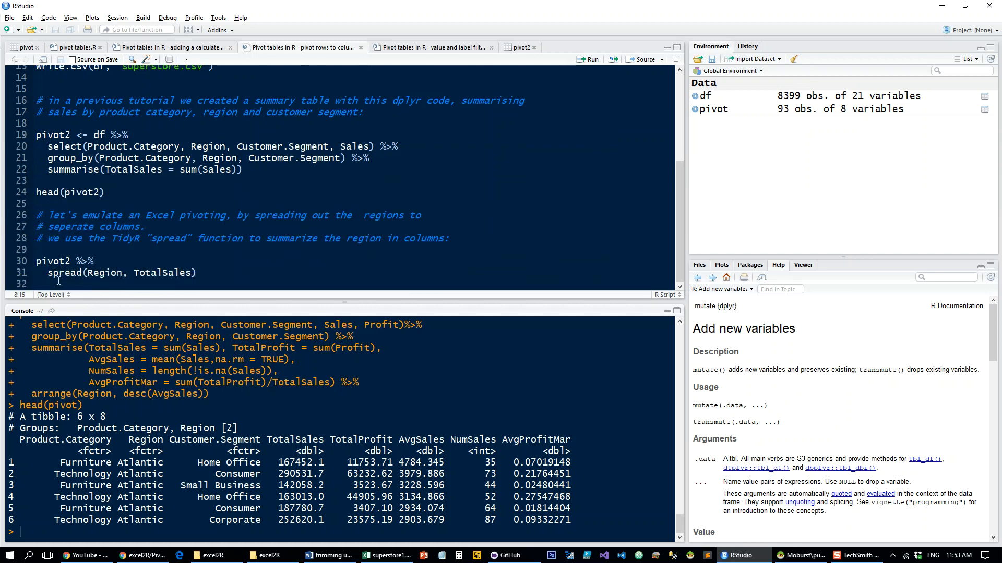
scroll(up, 3)
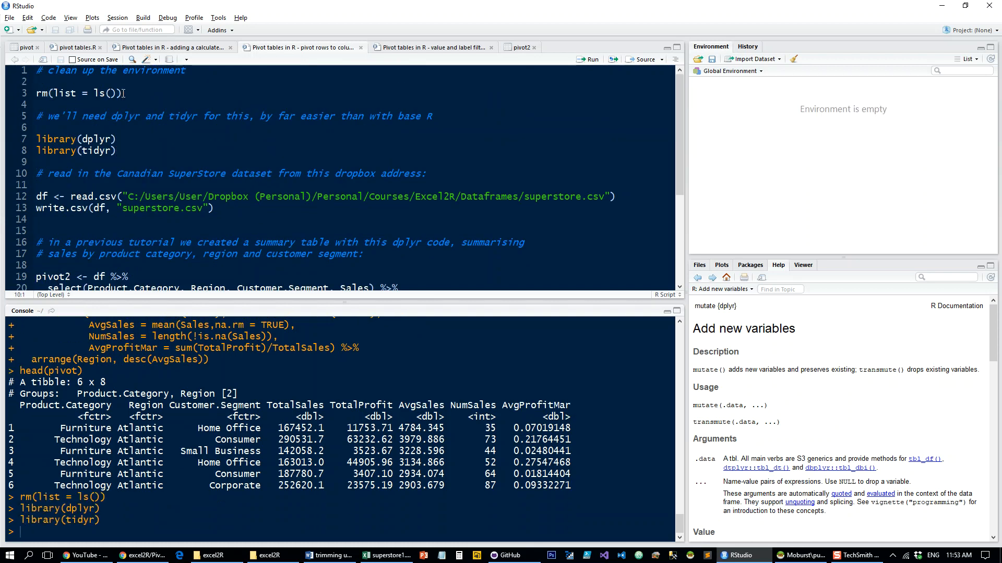
Run the read.csv line to load Canadian SuperStore data into df.
click(587, 59)
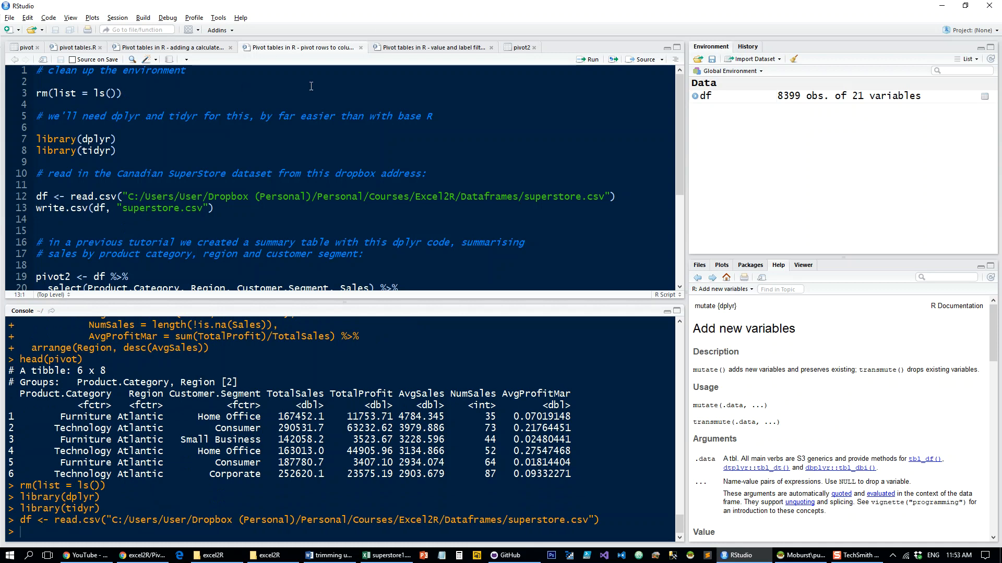
mouse_move(233, 229)
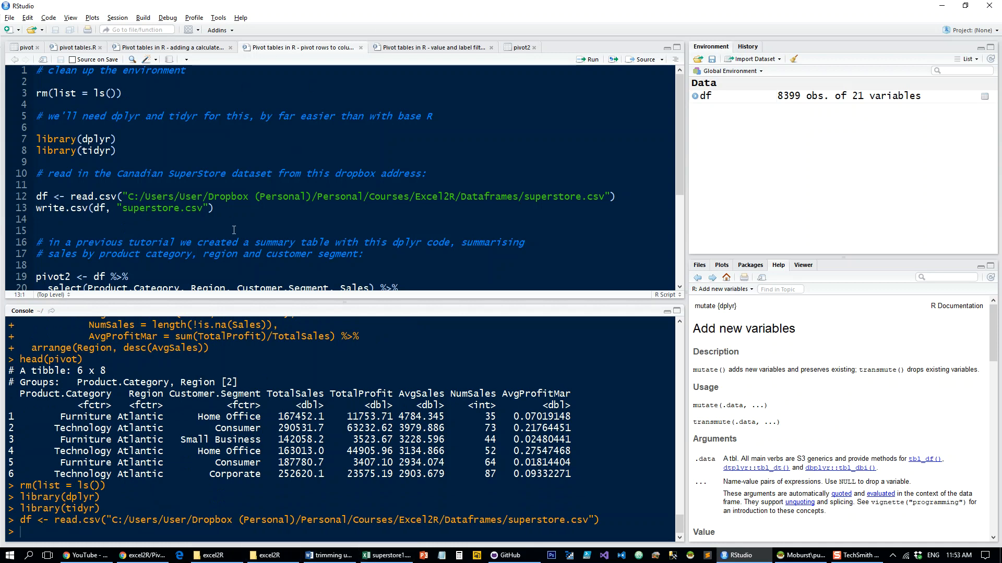
scroll(down, 3)
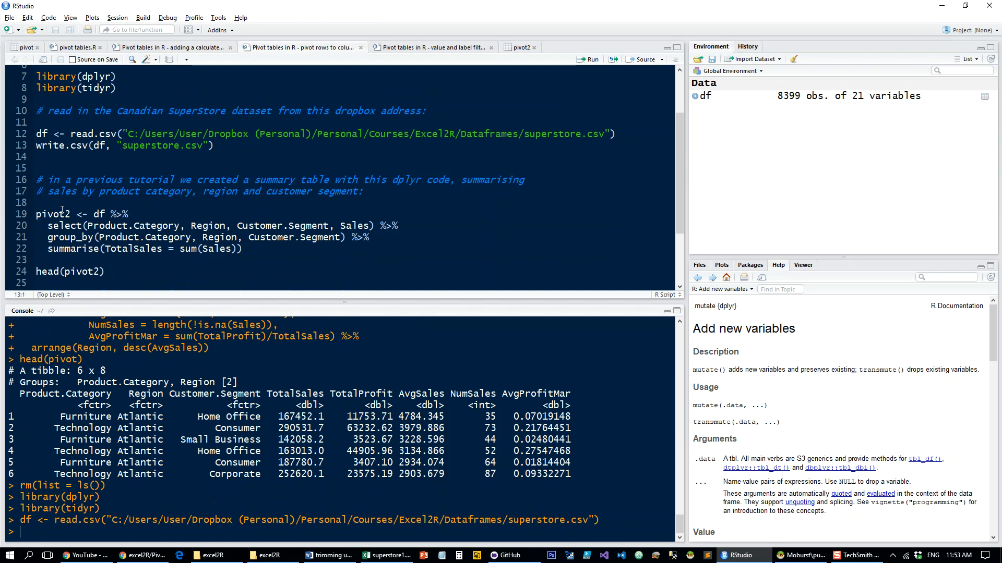
click(131, 214)
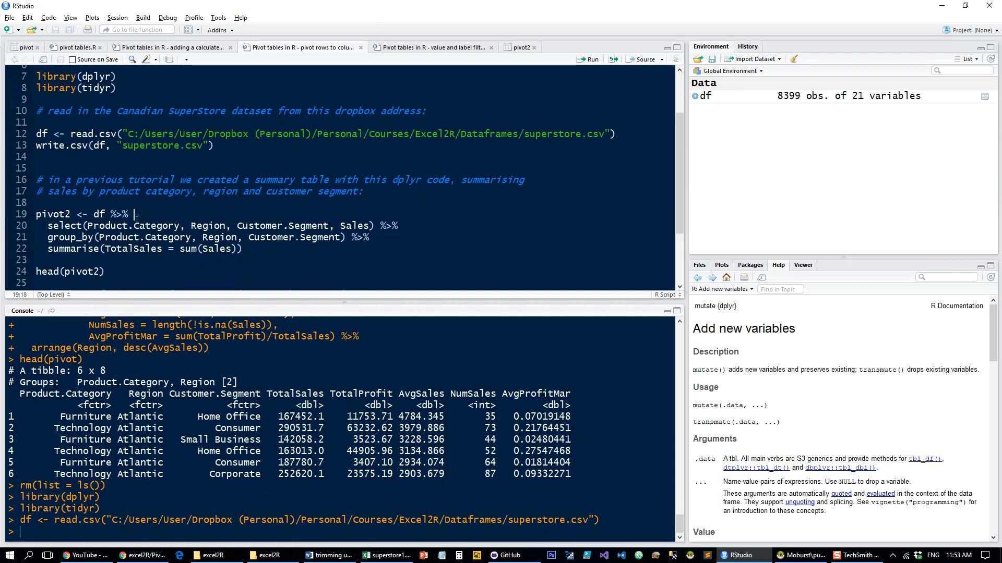
click(586, 59)
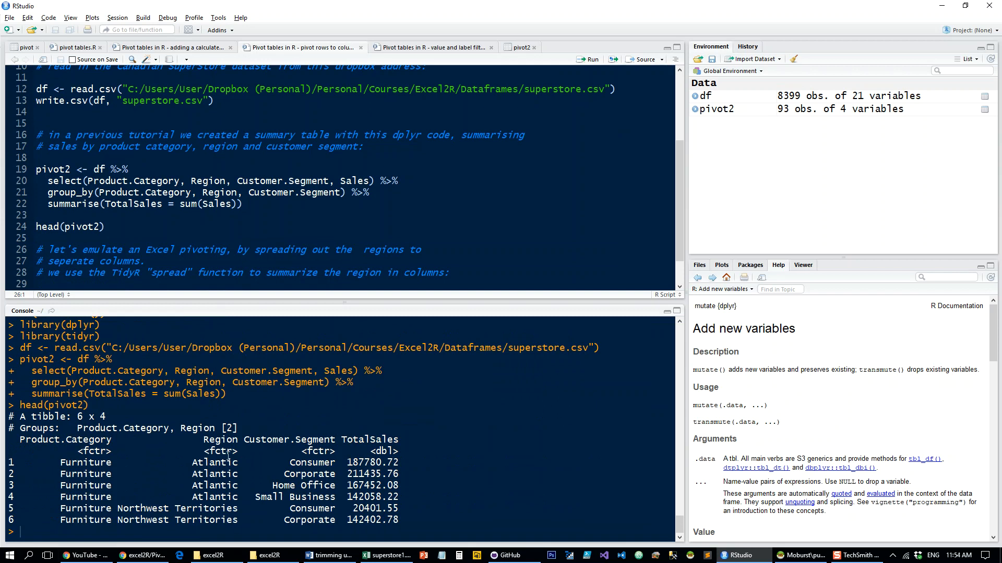
Scroll to the pivot2 pipeline and head(pivot2) lines to run them.
scroll(down, 3)
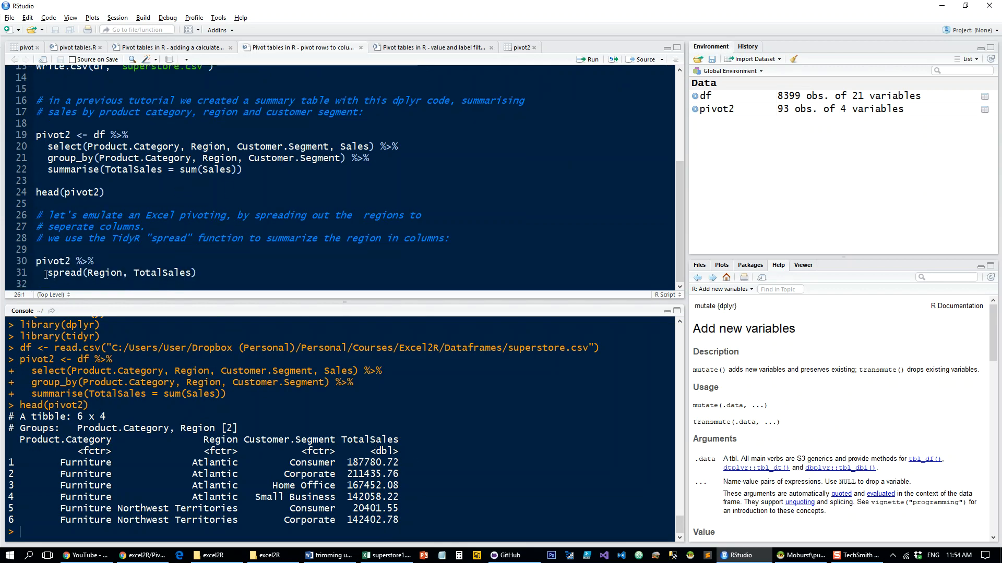
click(86, 273)
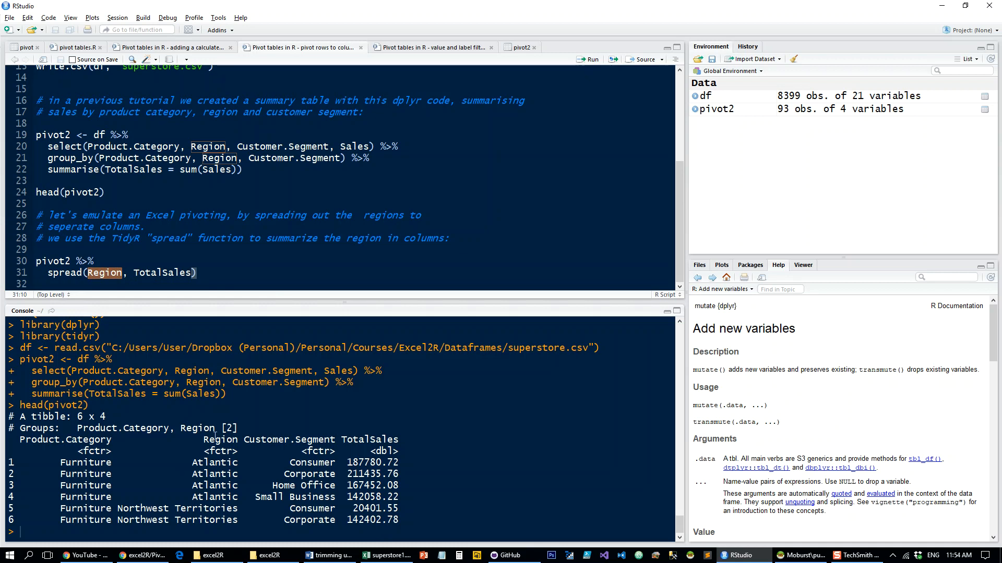
mouse_move(158, 502)
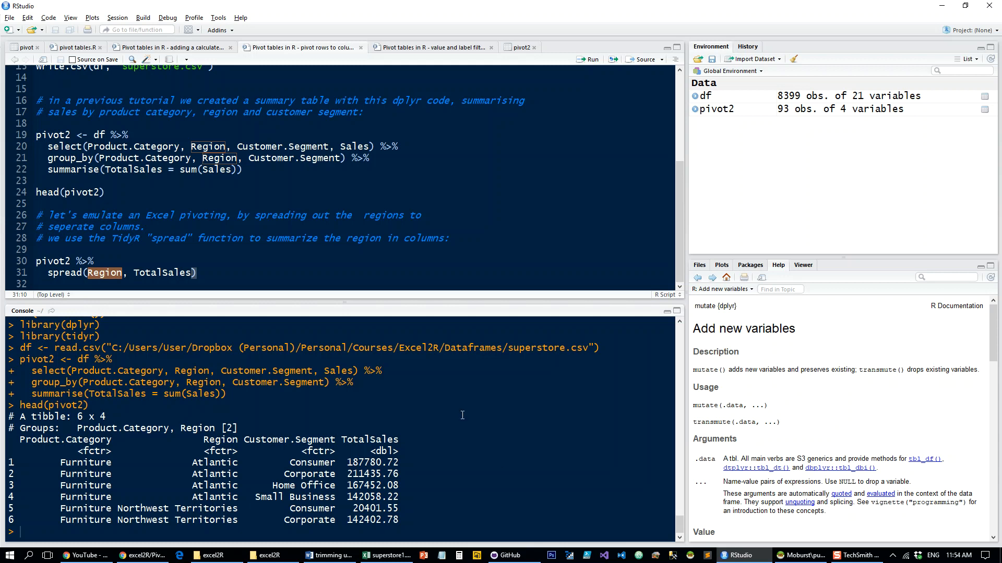
mouse_move(148, 271)
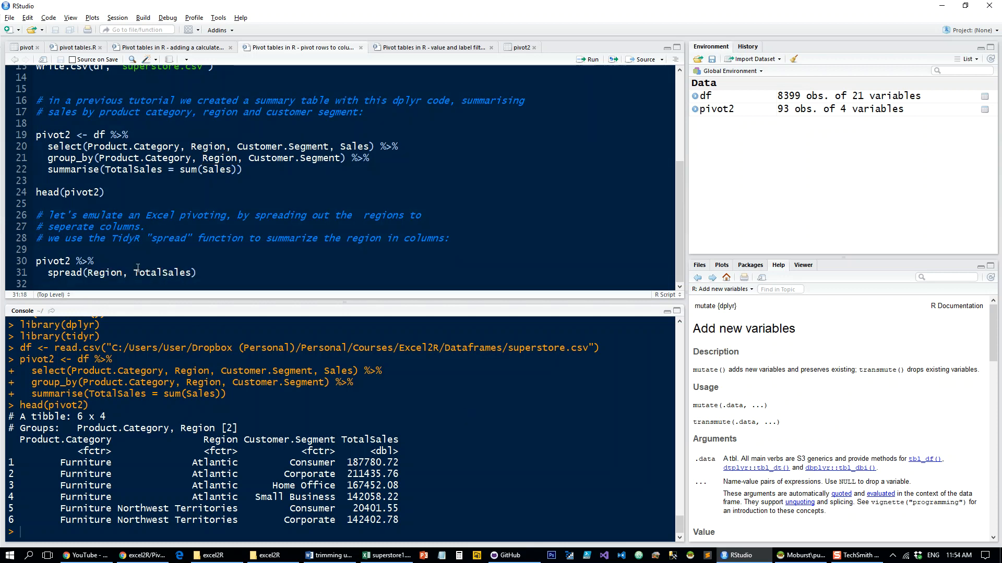
click(586, 59)
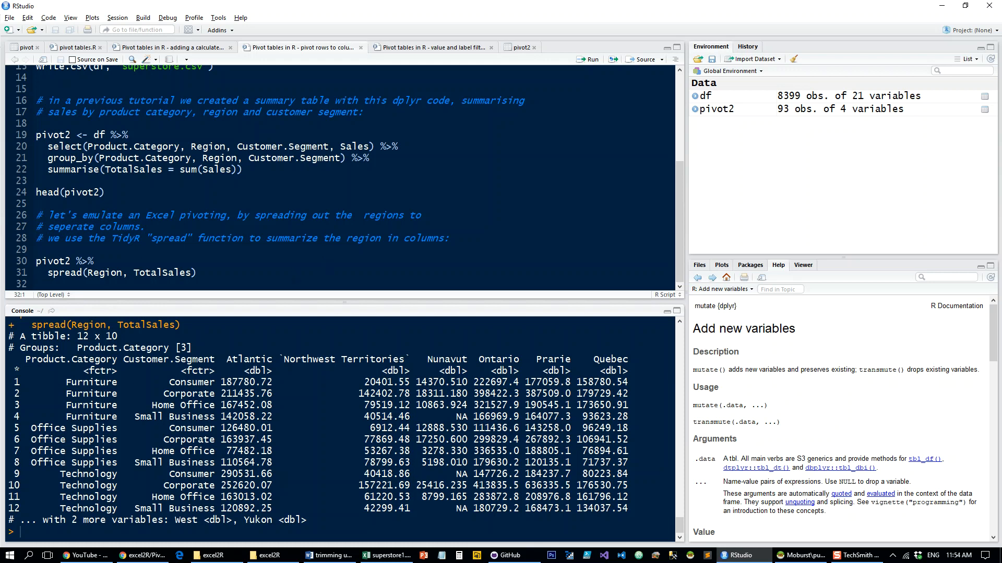
Place the cursor in the pivot2 %>% spread(Region, TotalSales) code to run it.
click(37, 285)
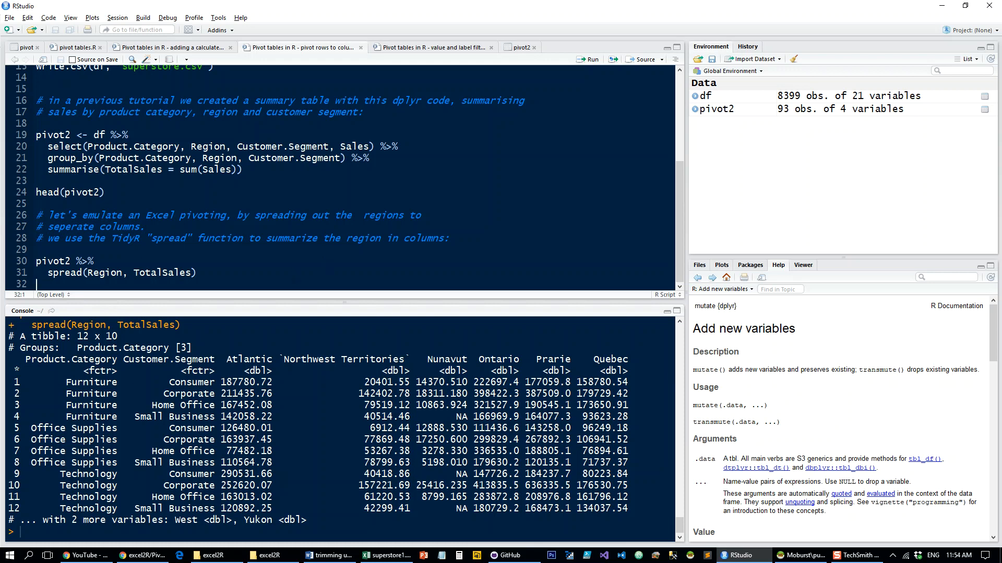